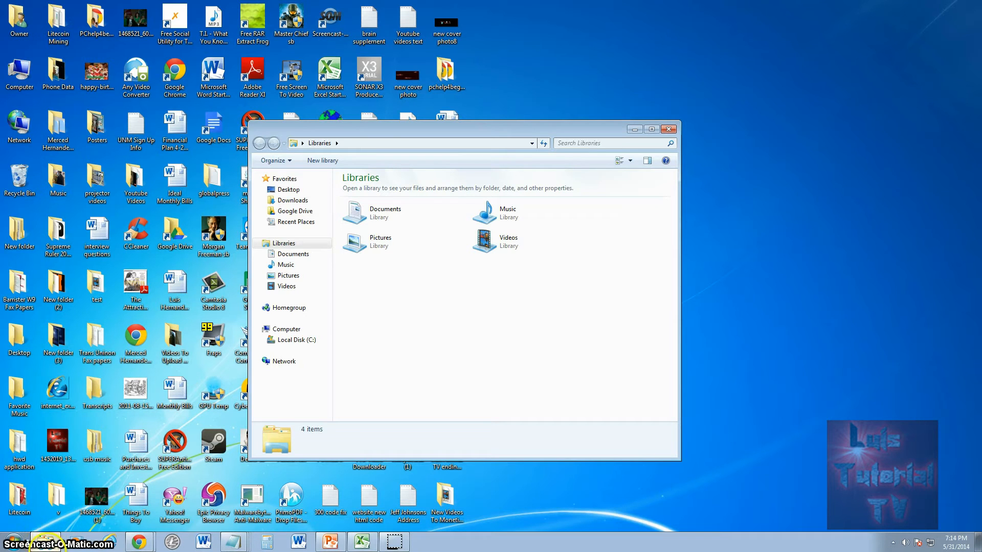
{"action": "mouse_move", "coordinate": [44, 543]}
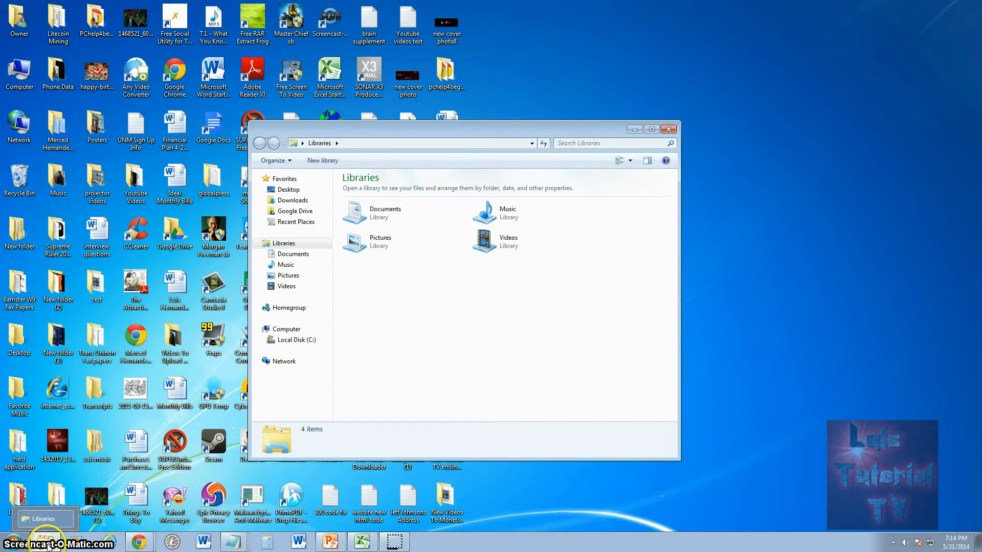
{"action": "mouse_move", "coordinate": [605, 343]}
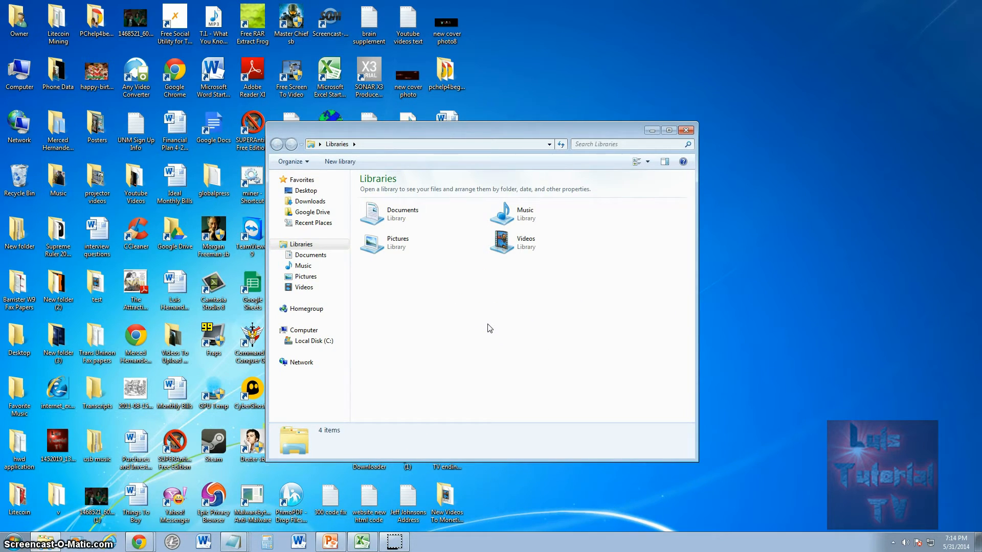
Navigate from Computer into Local Disk (C:) and then into Program Files
{"action": "left_click", "coordinate": [303, 331]}
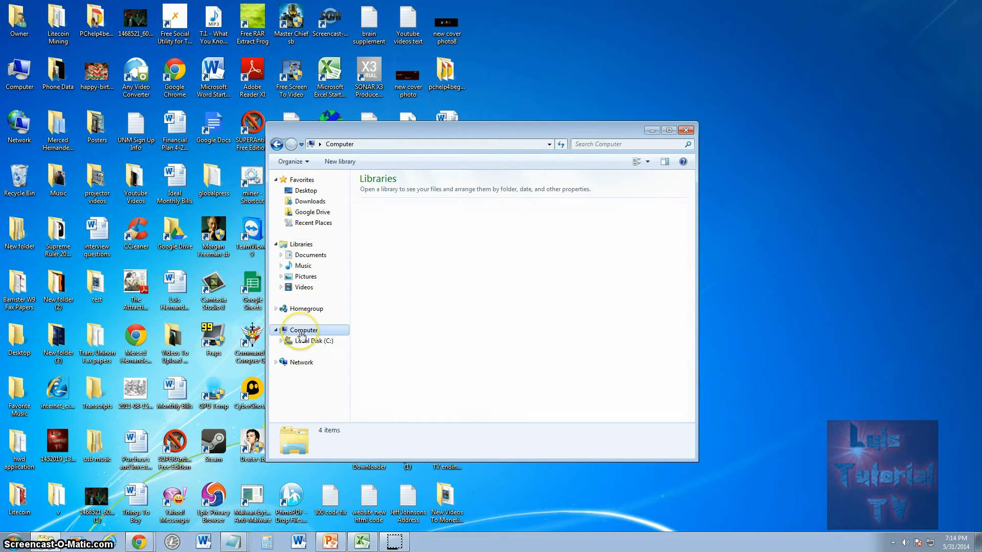
{"action": "left_click", "coordinate": [303, 330]}
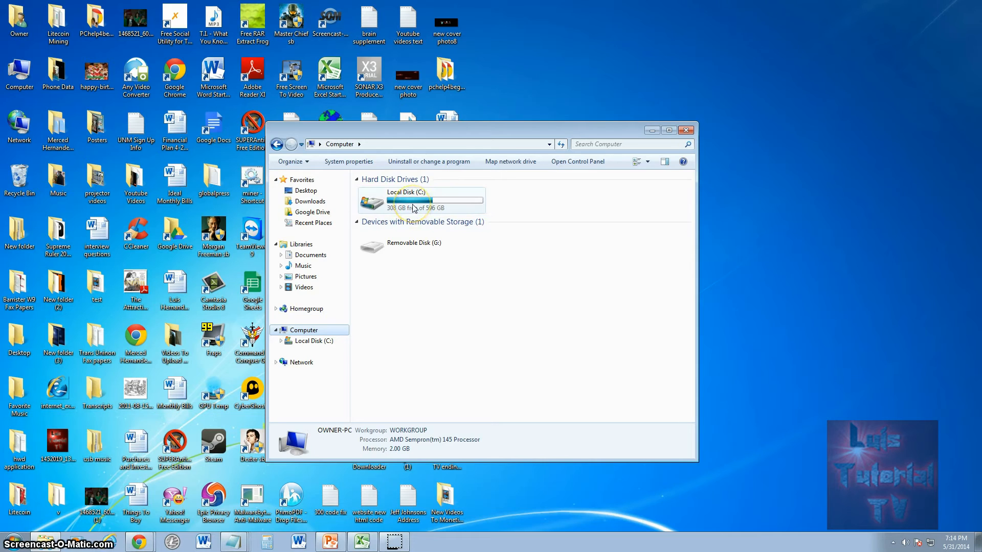
{"action": "double_click", "coordinate": [405, 201]}
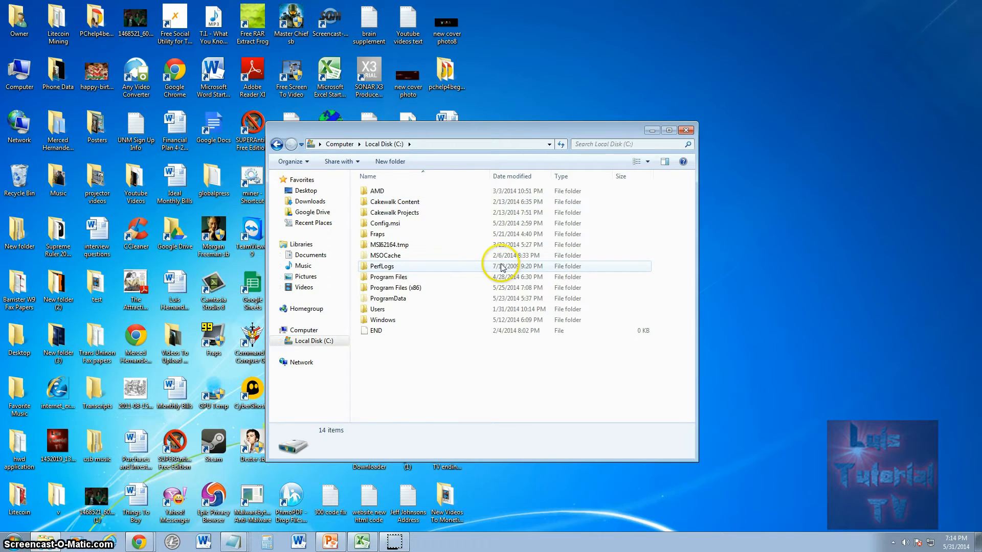
{"action": "mouse_move", "coordinate": [394, 277]}
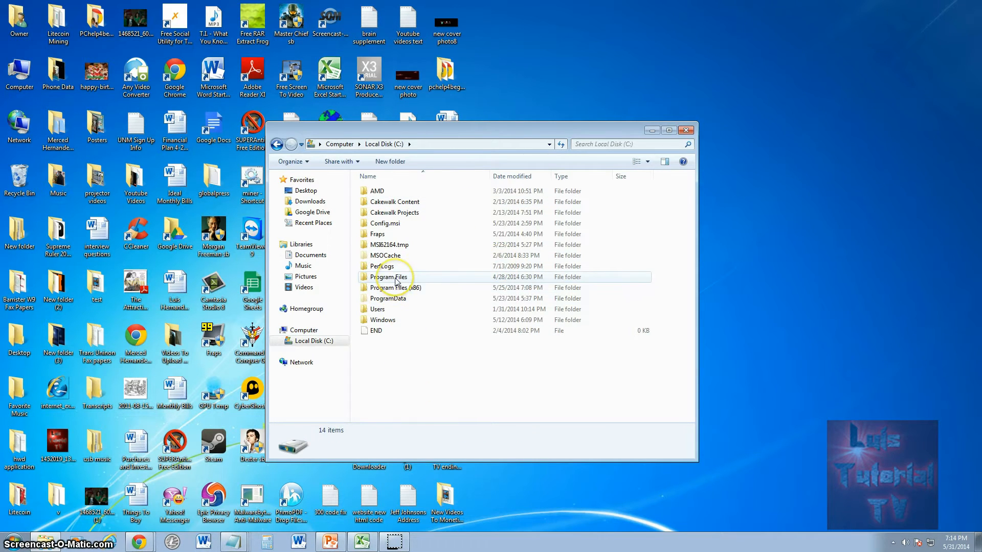
{"action": "double_click", "coordinate": [389, 277]}
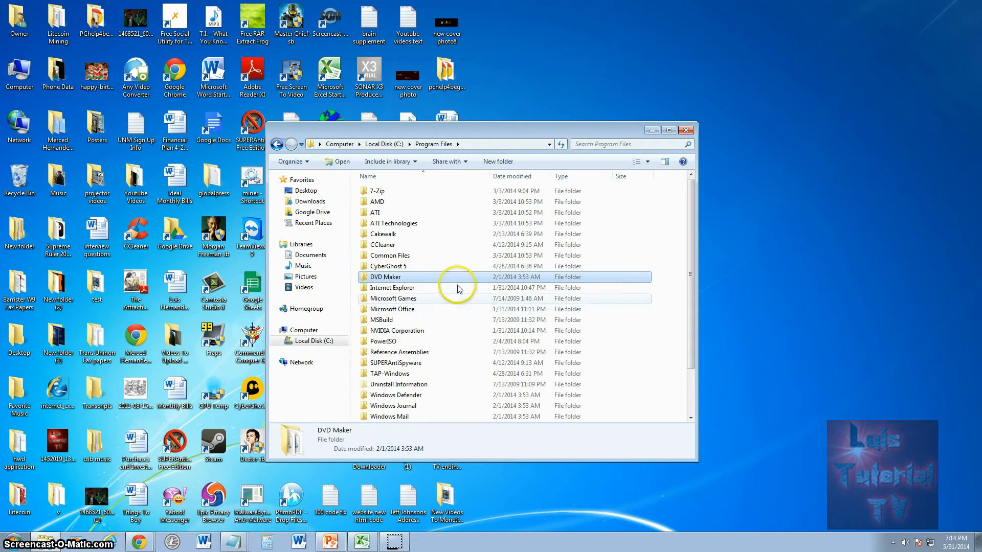
{"action": "mouse_move", "coordinate": [393, 307]}
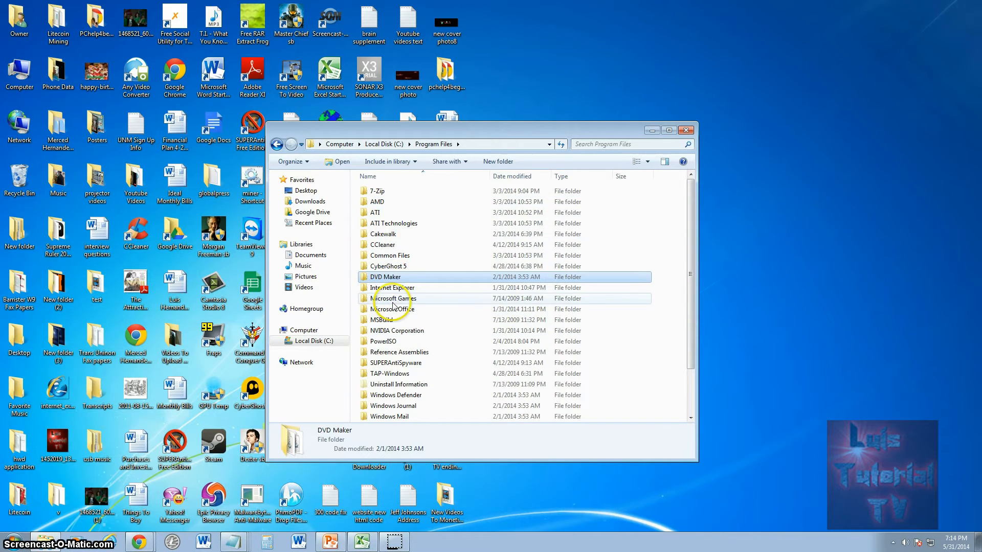
Enter the Microsoft Games folder, move its window left, and peek into Multiplayer
{"action": "double_click", "coordinate": [394, 297]}
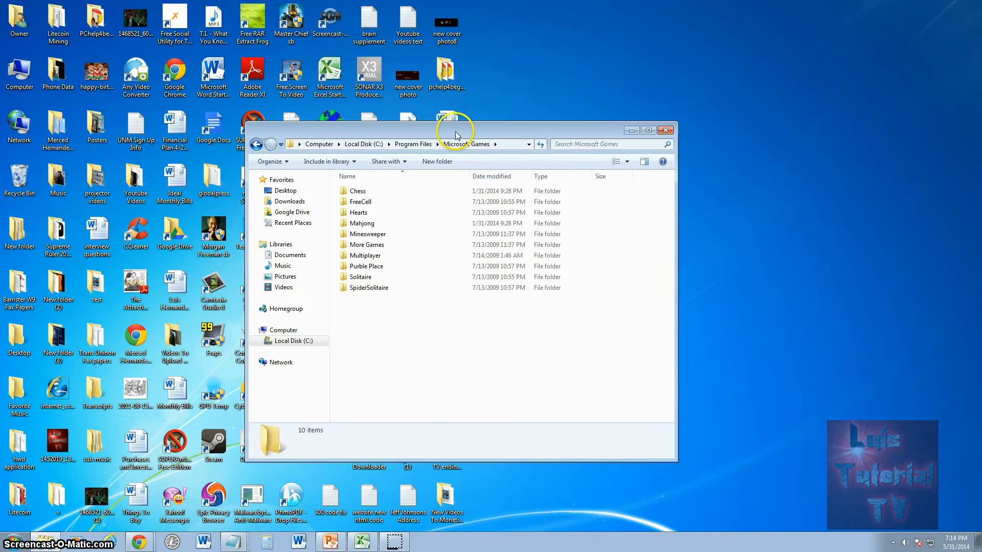
{"action": "left_click_drag", "start_coordinate": [457, 132], "coordinate": [357, 107]}
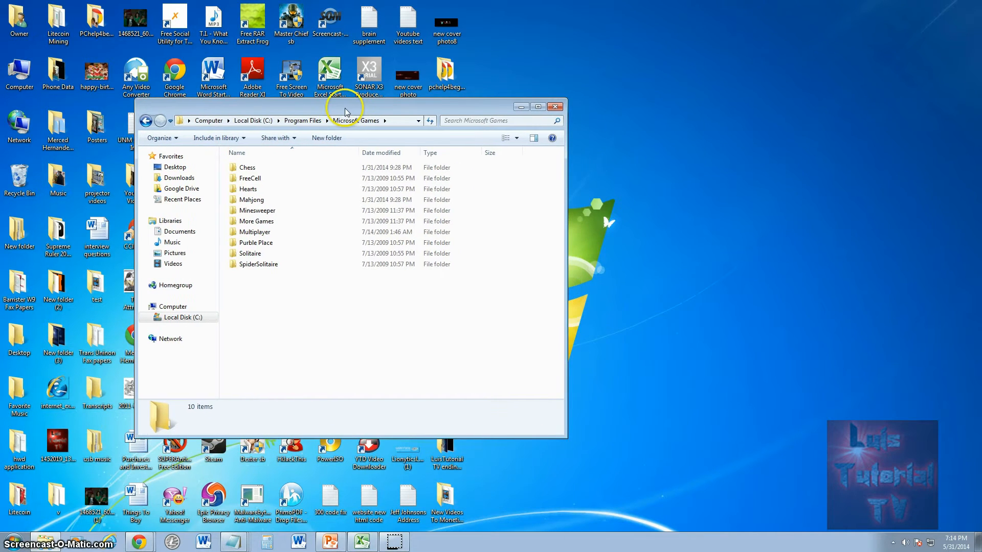
{"action": "left_click", "coordinate": [259, 264]}
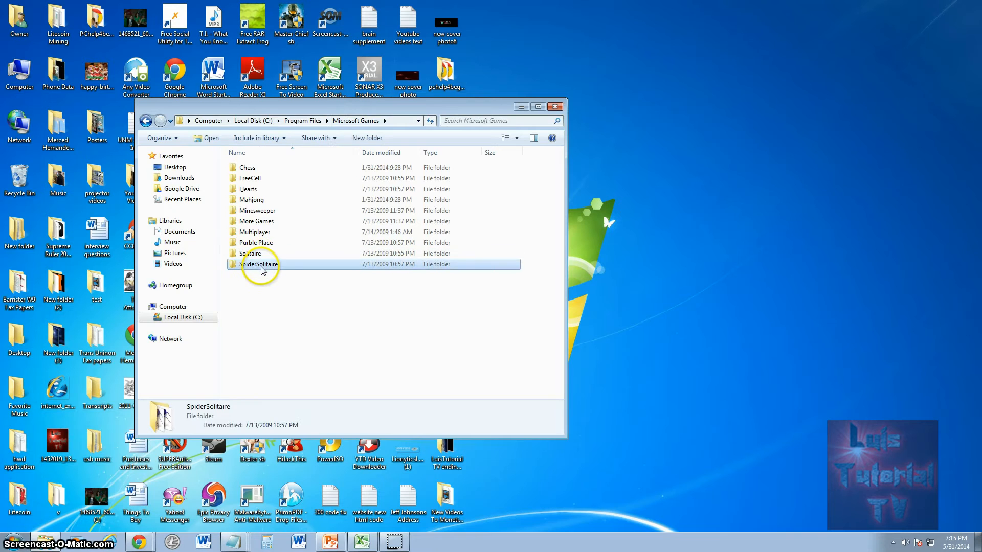
{"action": "left_click", "coordinate": [254, 232]}
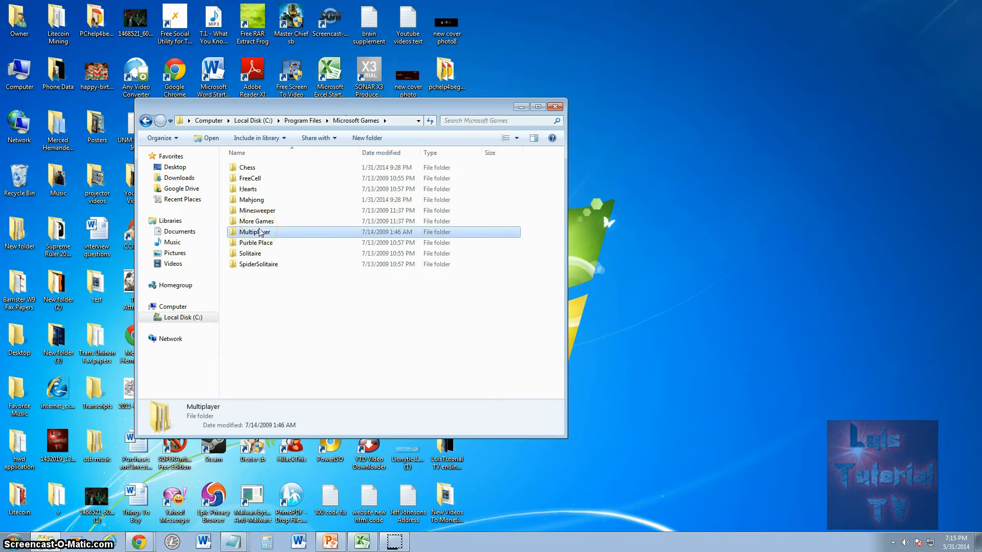
{"action": "double_click", "coordinate": [254, 232]}
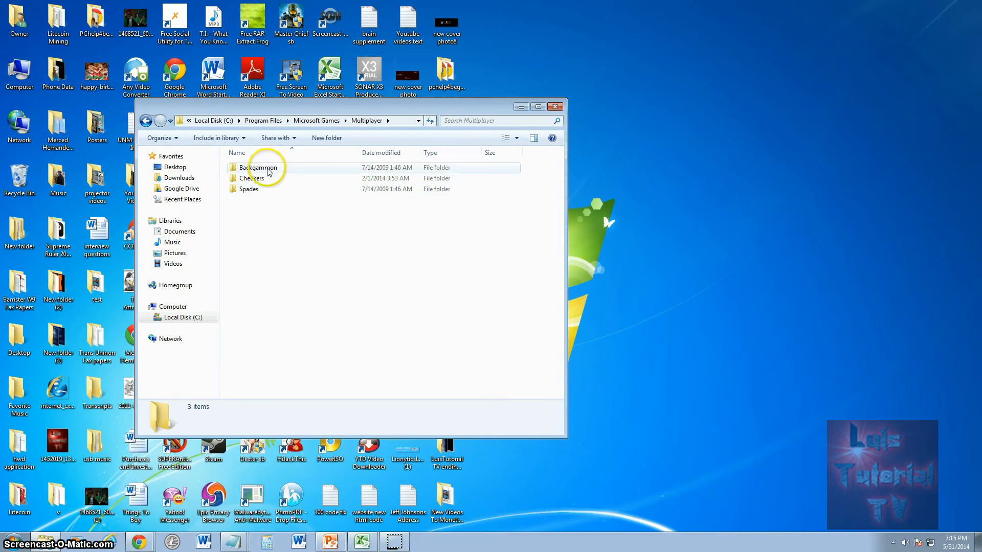
Go back to Microsoft Games and browse the Mahjong and Chess folders
{"action": "left_click", "coordinate": [147, 121]}
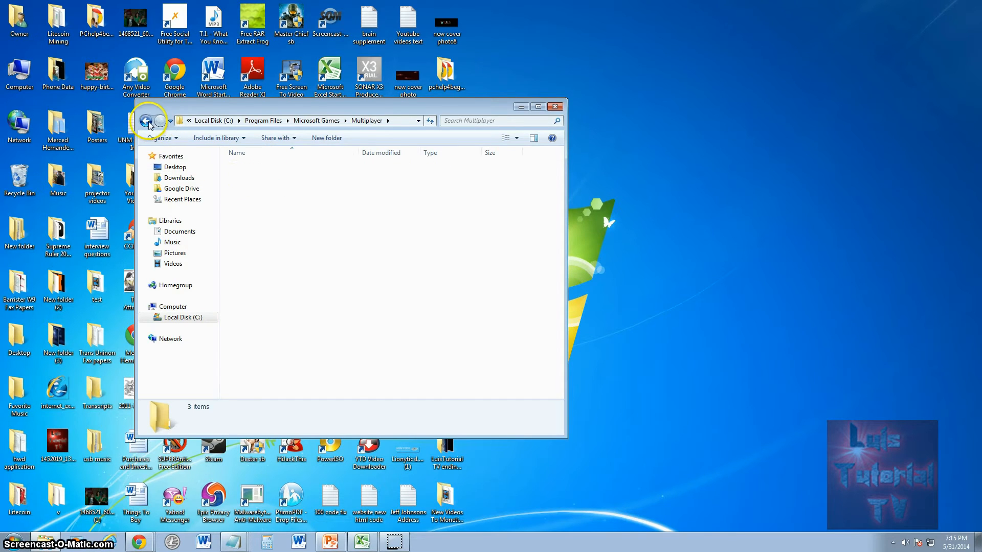
{"action": "left_click", "coordinate": [147, 121]}
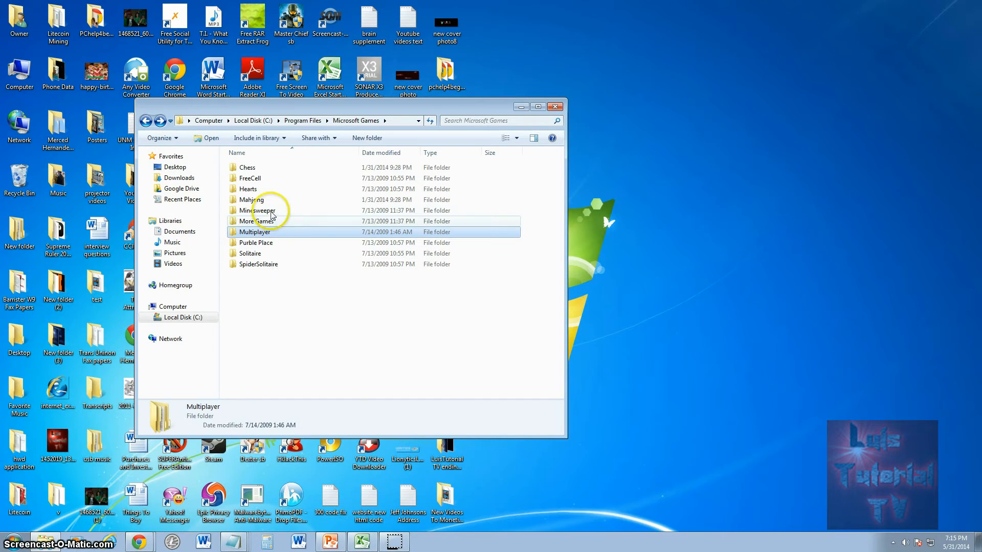
{"action": "left_click", "coordinate": [251, 199]}
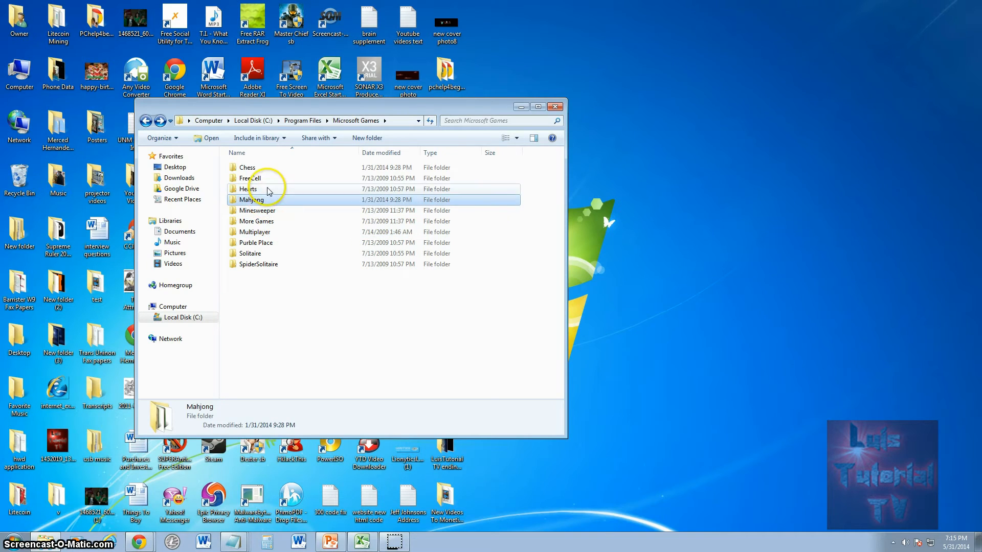
{"action": "left_click", "coordinate": [247, 167]}
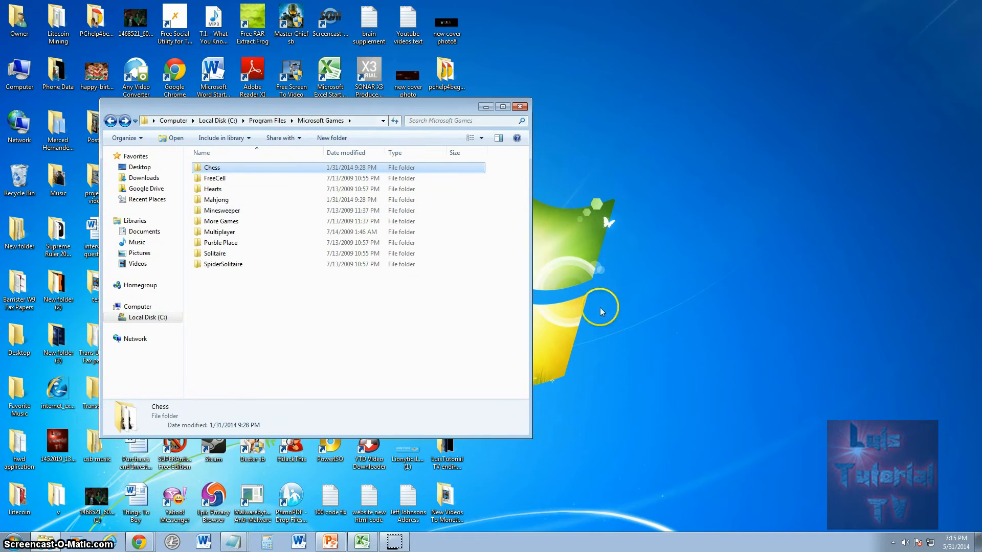
Create a new desktop folder via New > Folder and name it Microsoft games
{"action": "right_click", "coordinate": [675, 206]}
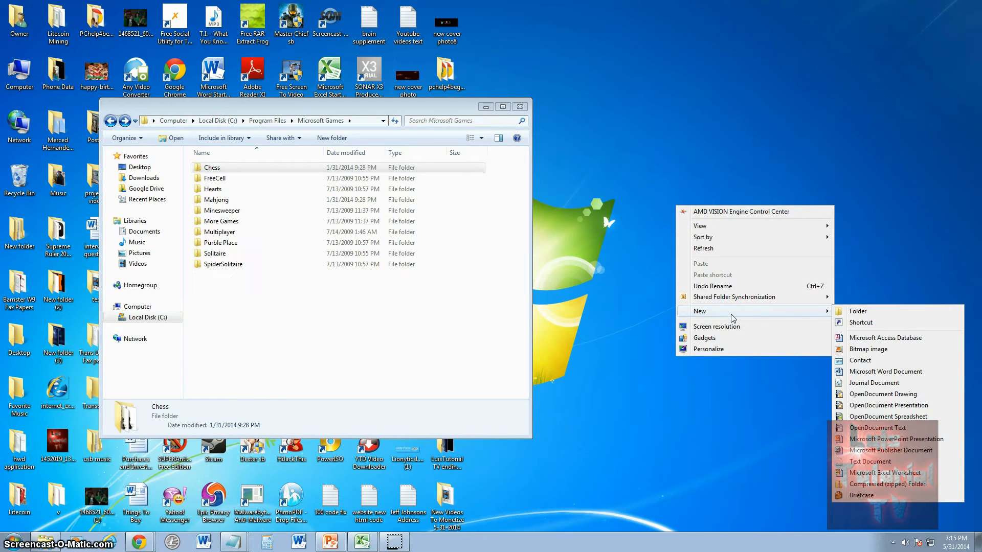
{"action": "left_click", "coordinate": [858, 311]}
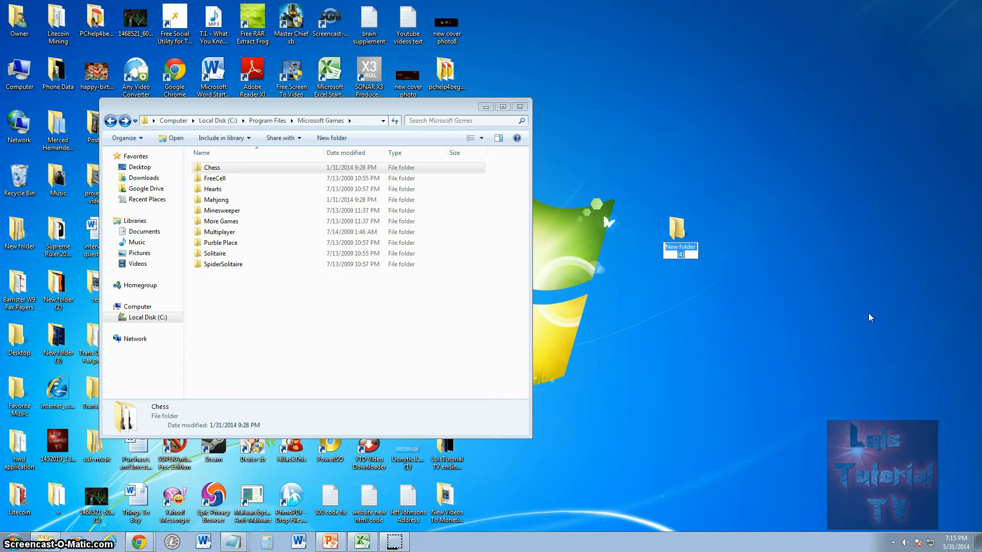
{"action": "mouse_move", "coordinate": [792, 286]}
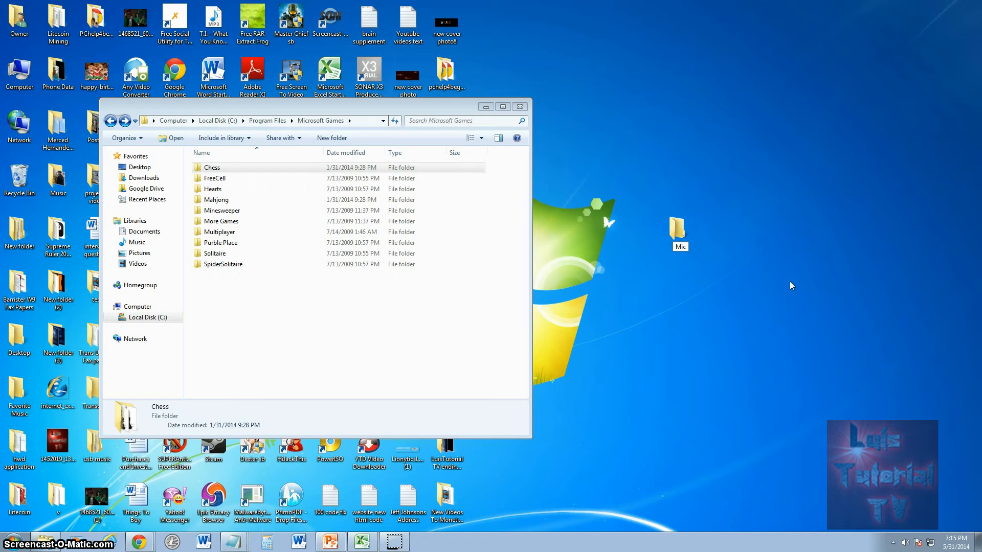
{"action": "type", "text": "Microsoft"}
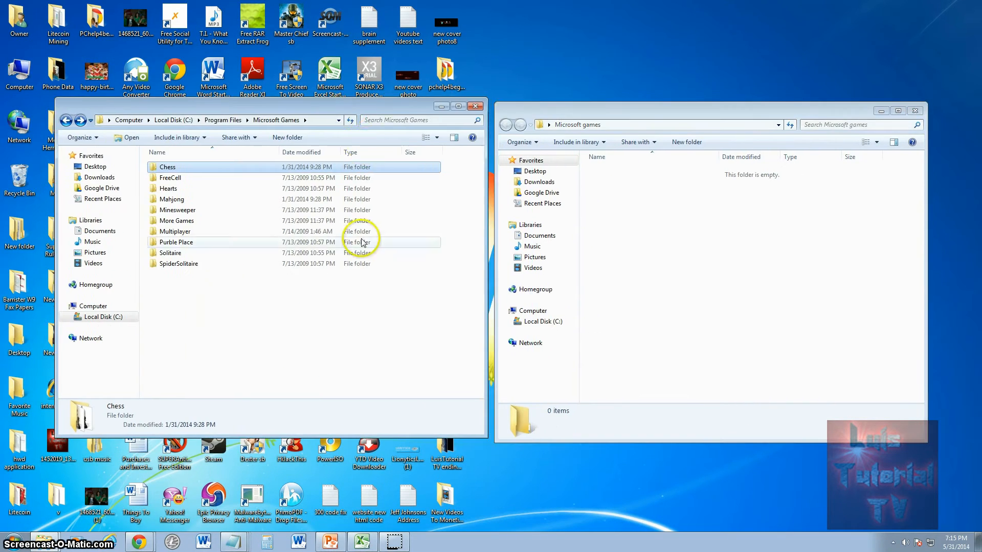
Copy all ten game folders into the Microsoft games folder and enter its Solitaire subfolder
{"action": "left_click", "coordinate": [259, 326]}
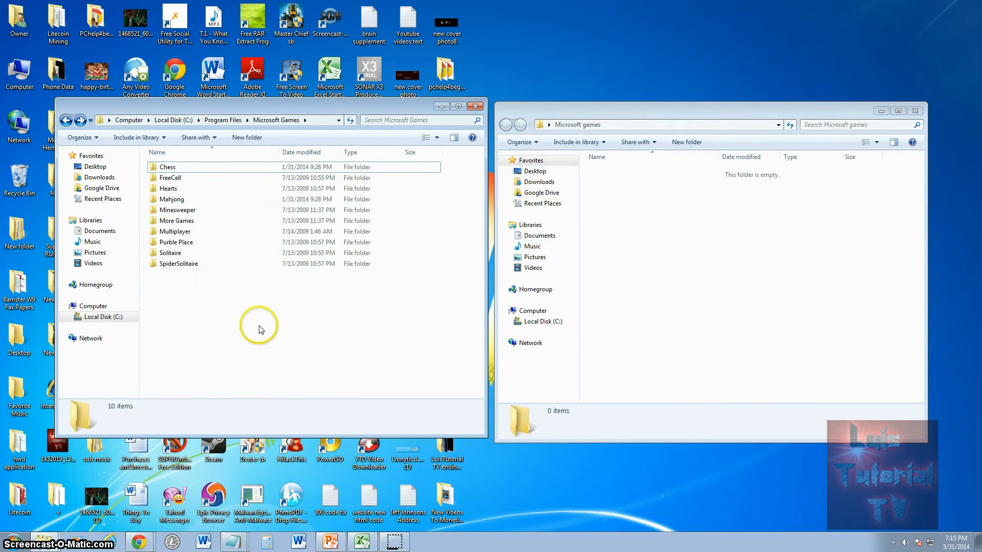
{"action": "mouse_move", "coordinate": [204, 282]}
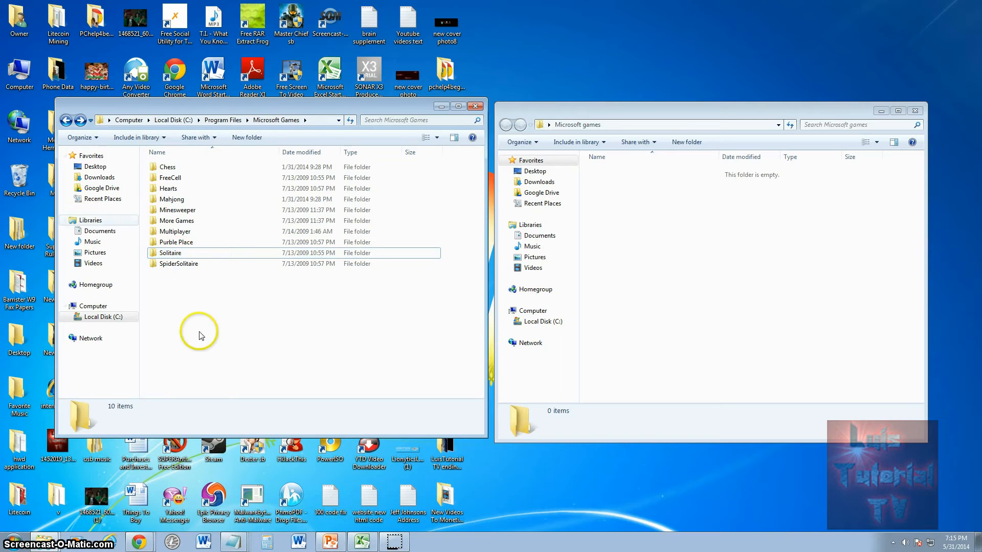
{"action": "key", "text": "ctrl+a"}
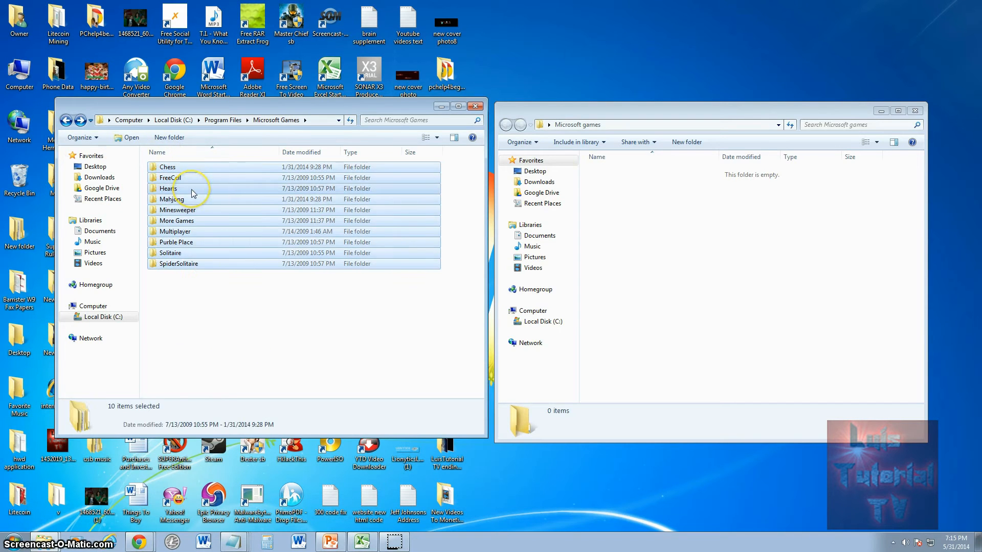
{"action": "right_click", "coordinate": [193, 192]}
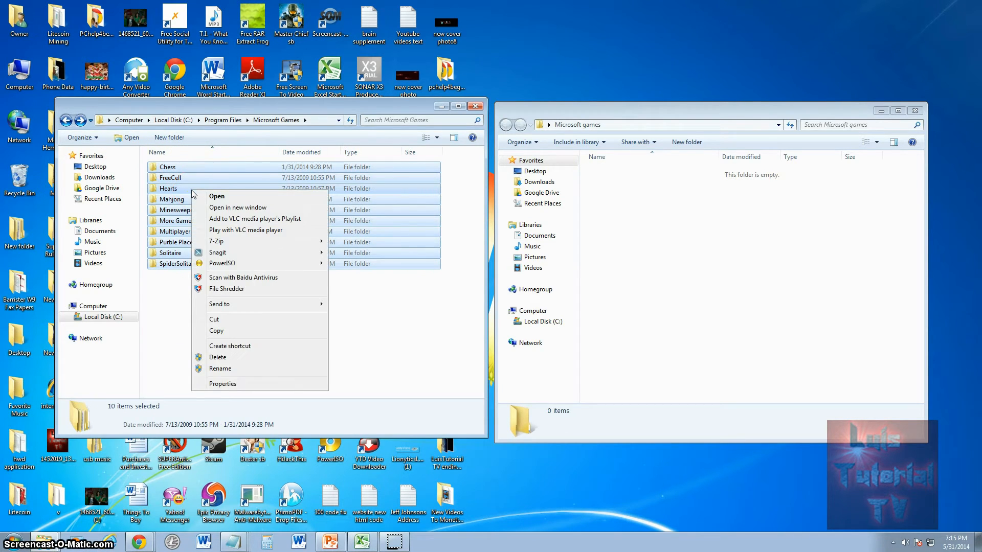
{"action": "left_click", "coordinate": [670, 240]}
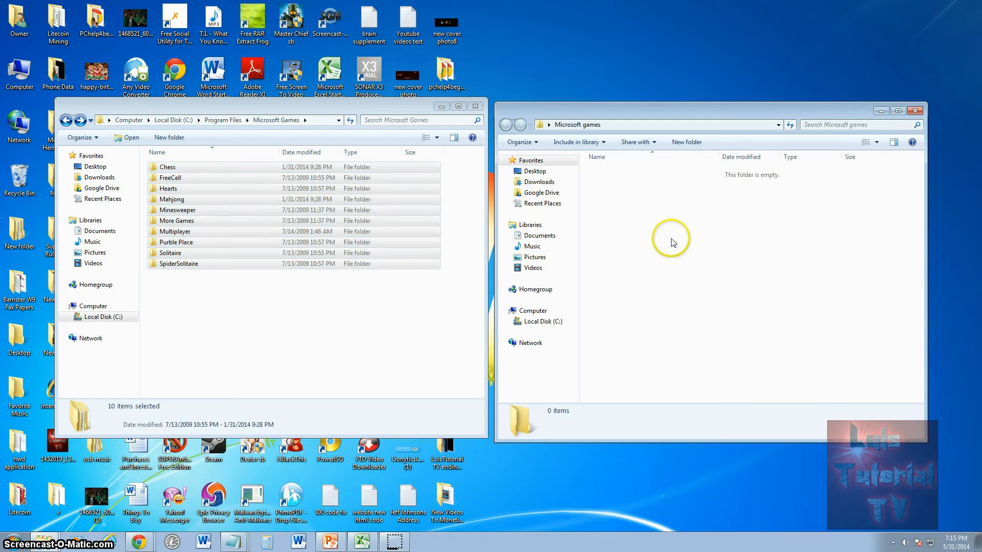
{"action": "mouse_move", "coordinate": [724, 313]}
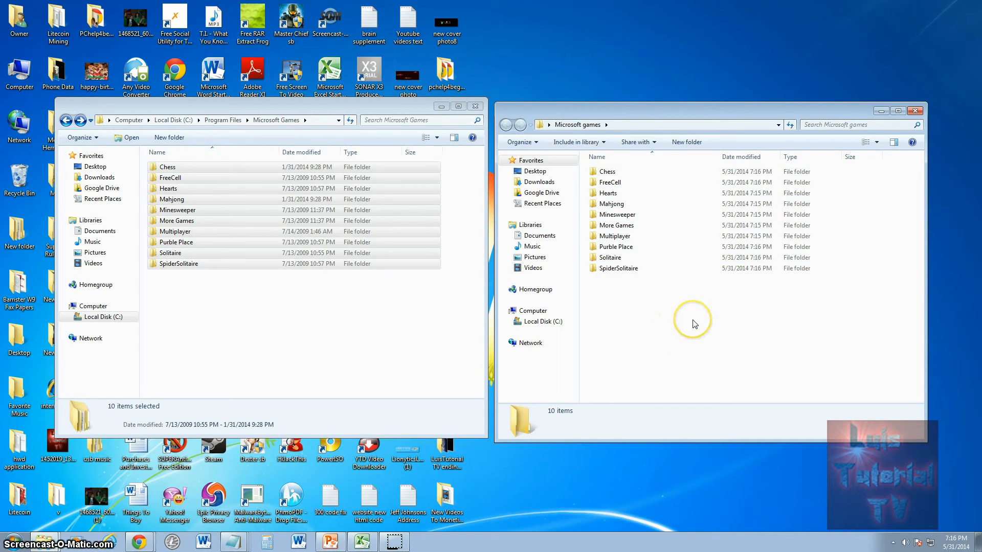
{"action": "left_click", "coordinate": [609, 257]}
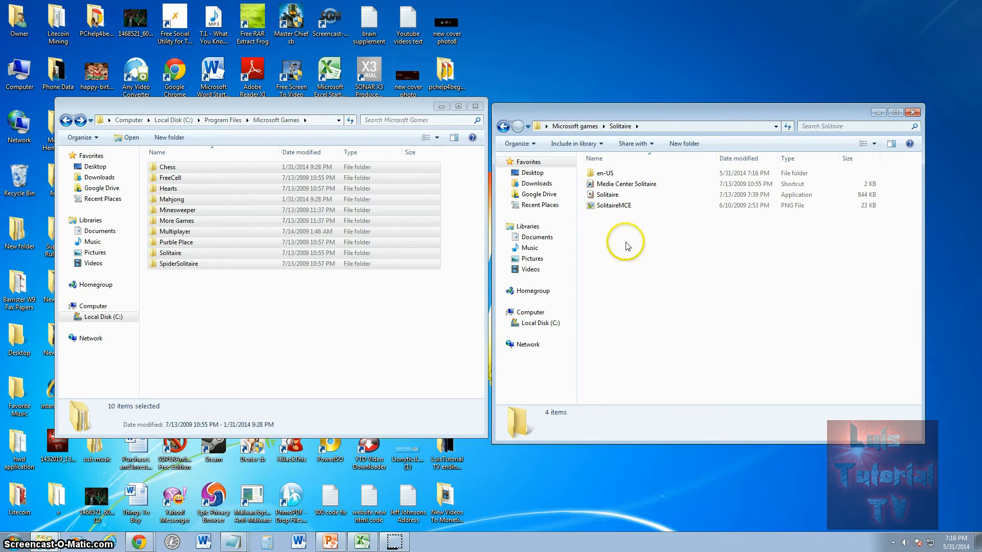
Send the copied Solitaire application to the desktop as a shortcut
{"action": "left_click", "coordinate": [607, 195]}
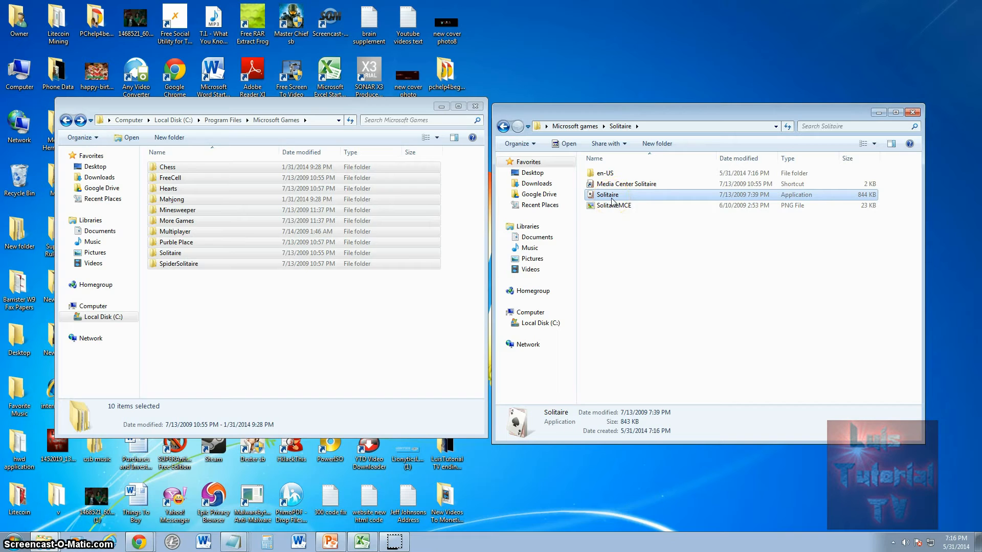
{"action": "right_click", "coordinate": [606, 194]}
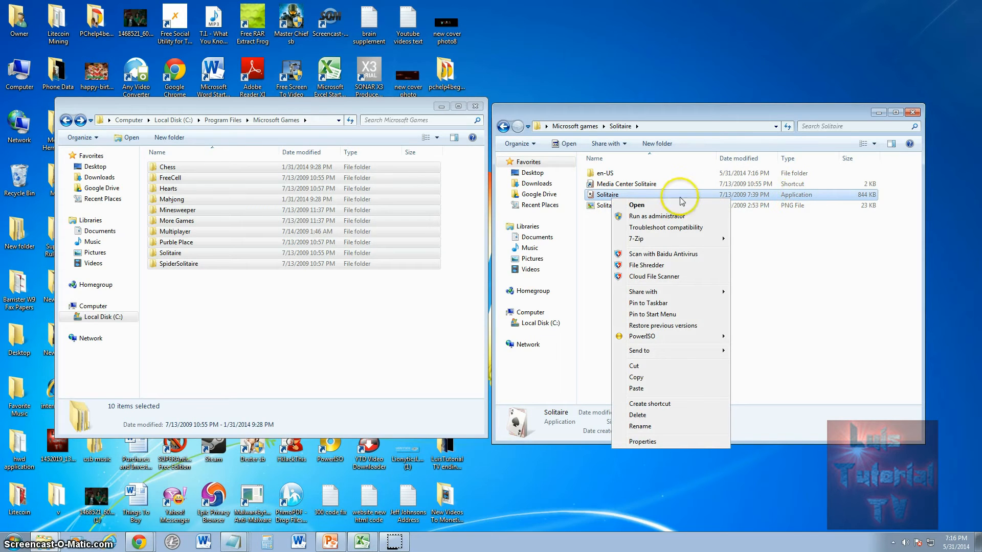
{"action": "mouse_move", "coordinate": [658, 323]}
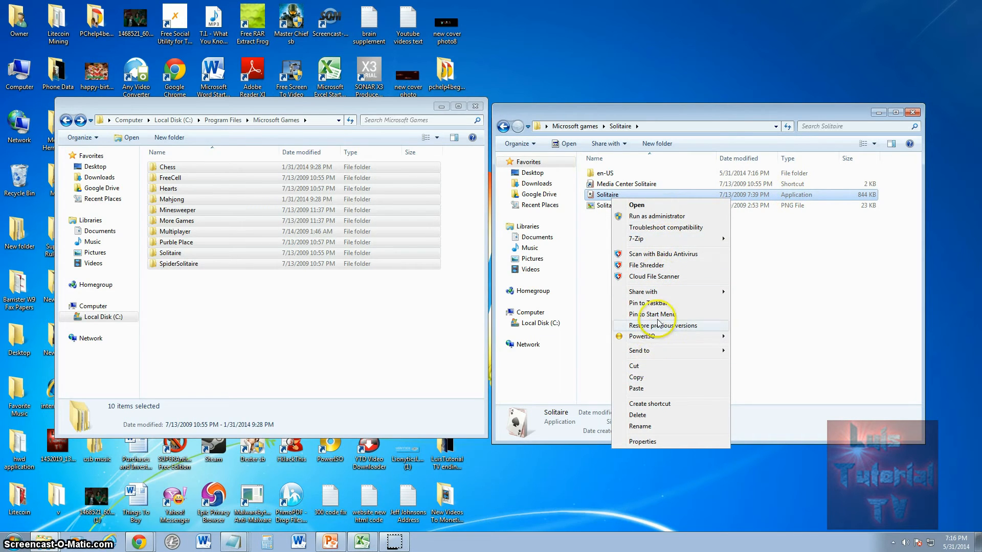
{"action": "mouse_move", "coordinate": [655, 395]}
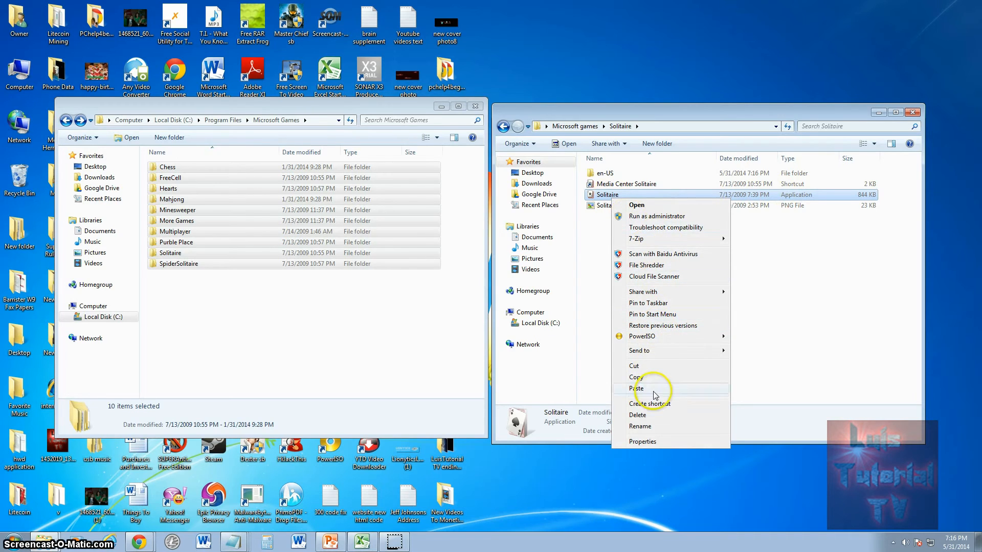
{"action": "left_click", "coordinate": [637, 389]}
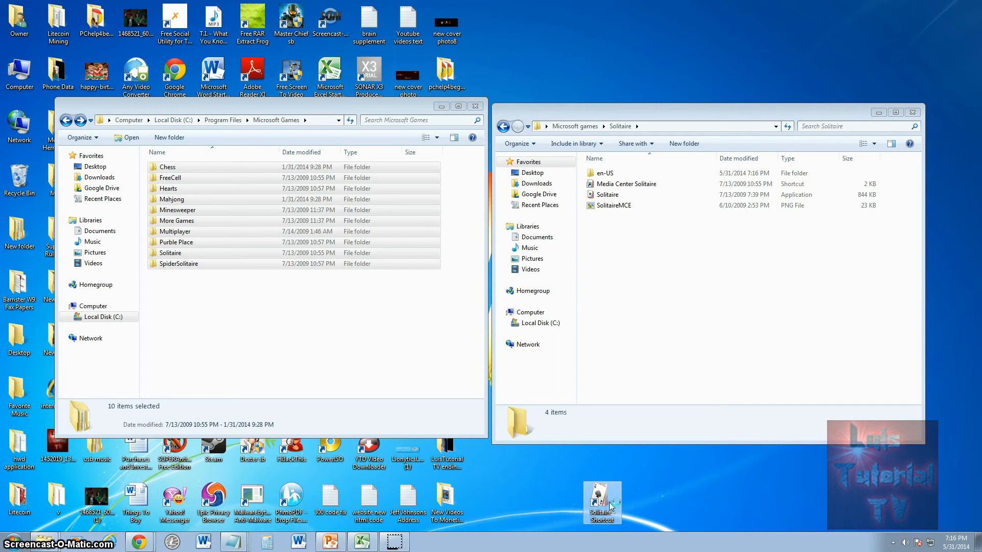
Launch Solitaire from the desktop shortcut, maximize it, then restore it to a normal window
{"action": "double_click", "coordinate": [600, 501]}
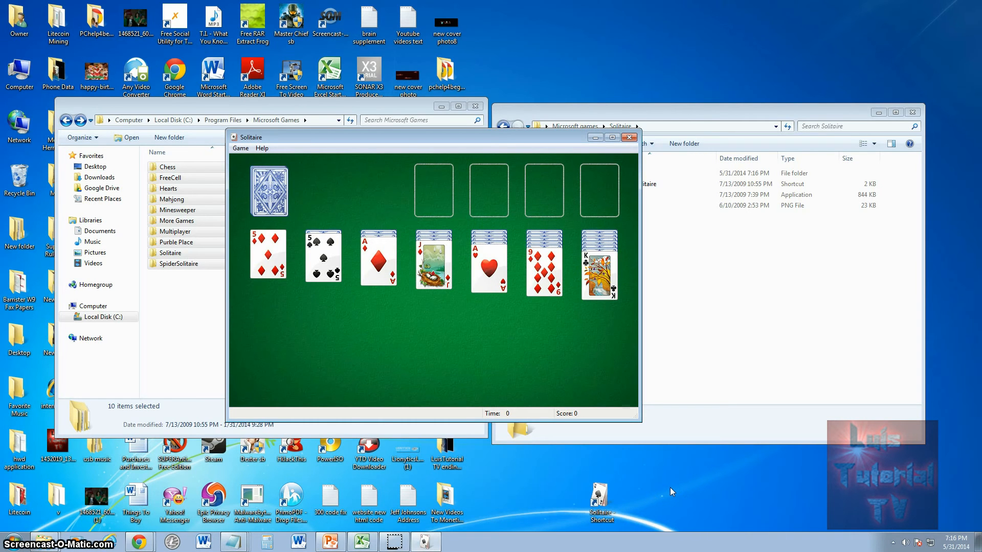
{"action": "mouse_move", "coordinate": [564, 402]}
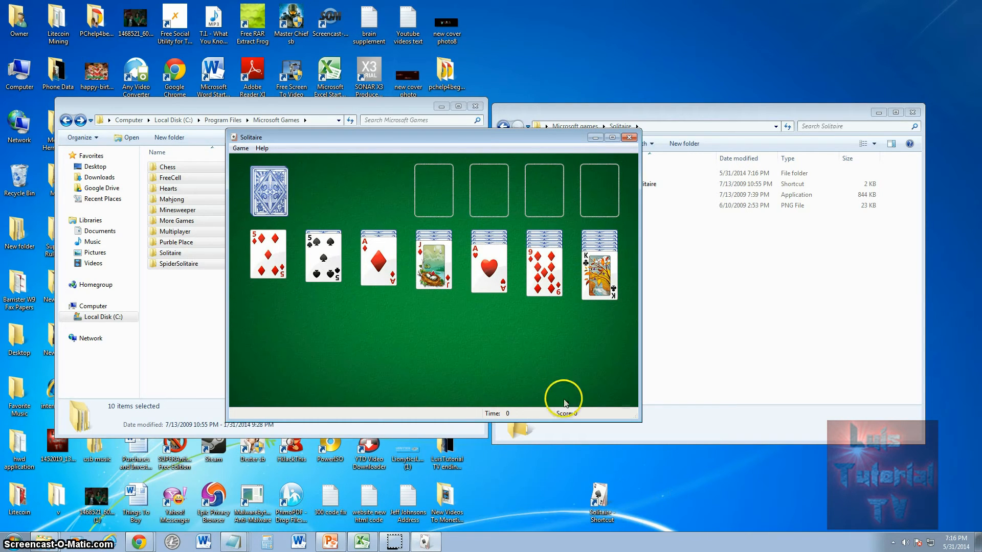
{"action": "mouse_move", "coordinate": [628, 332]}
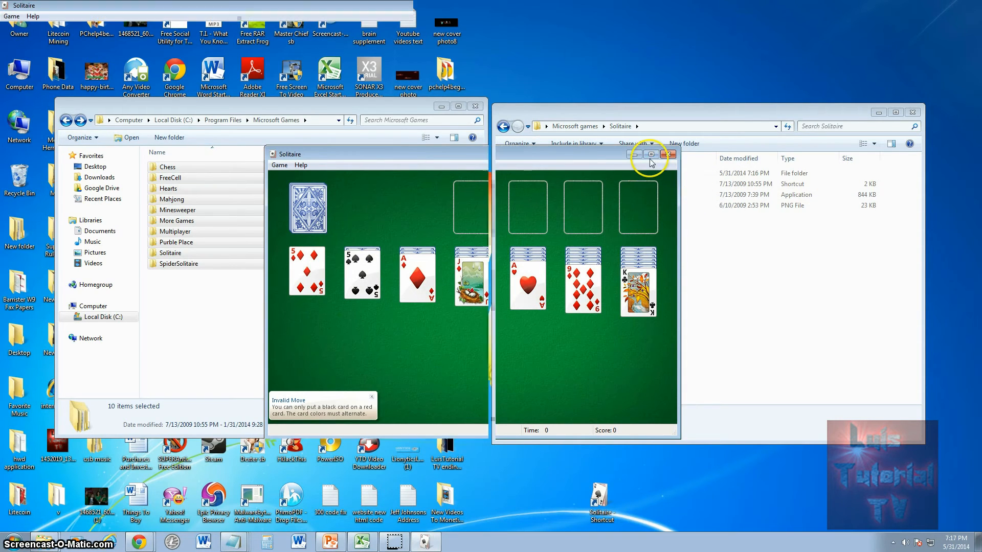
{"action": "left_click", "coordinate": [659, 155]}
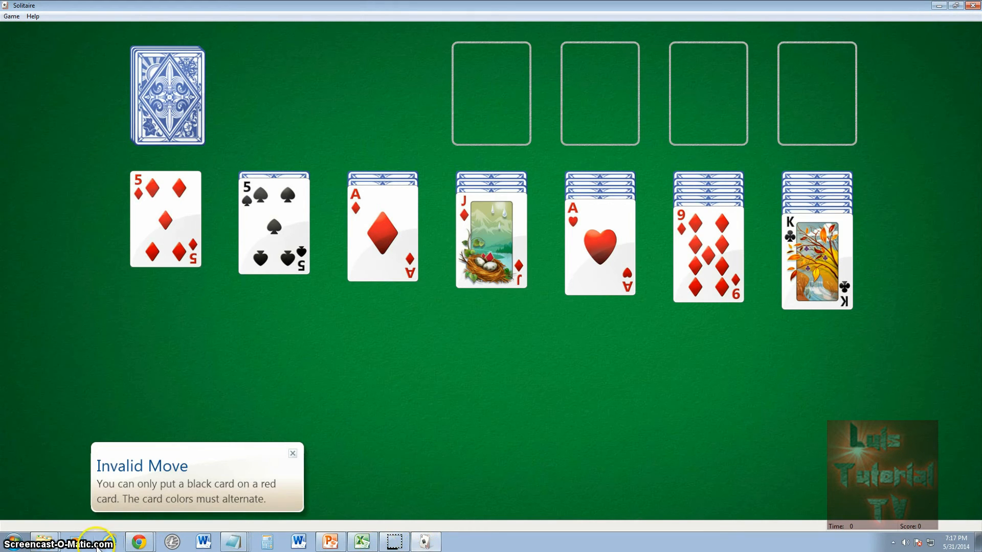
{"action": "mouse_move", "coordinate": [502, 384]}
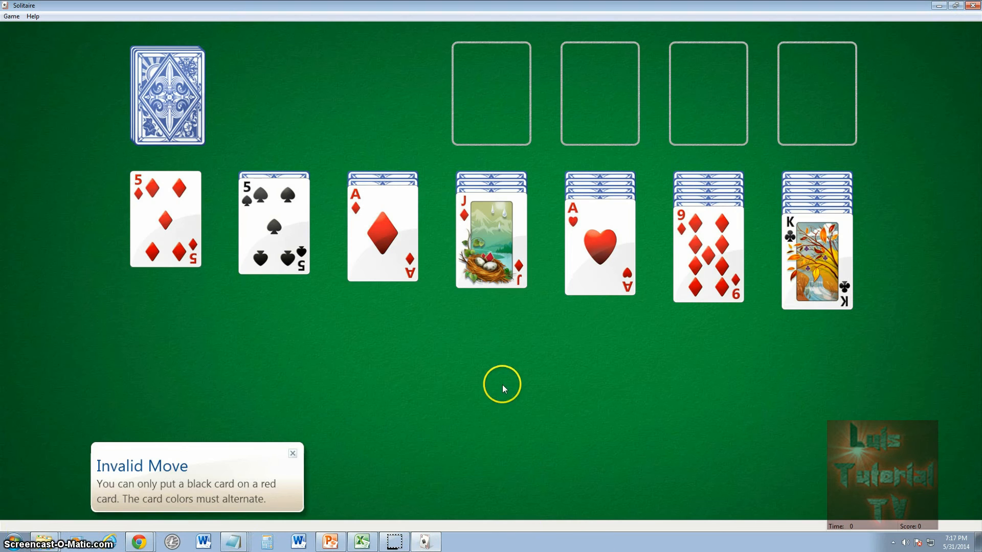
{"action": "mouse_move", "coordinate": [582, 542]}
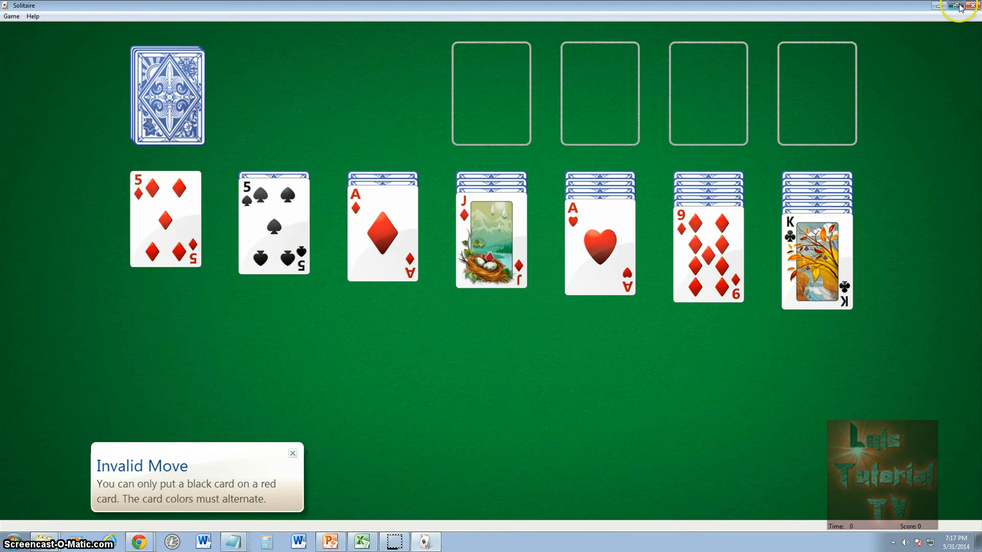
{"action": "left_click", "coordinate": [954, 7]}
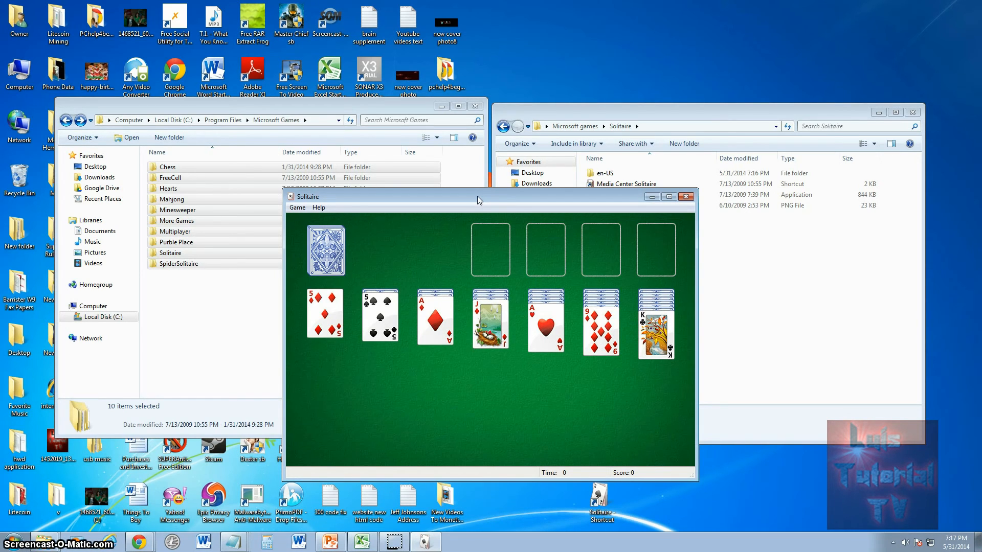
{"action": "mouse_move", "coordinate": [637, 205]}
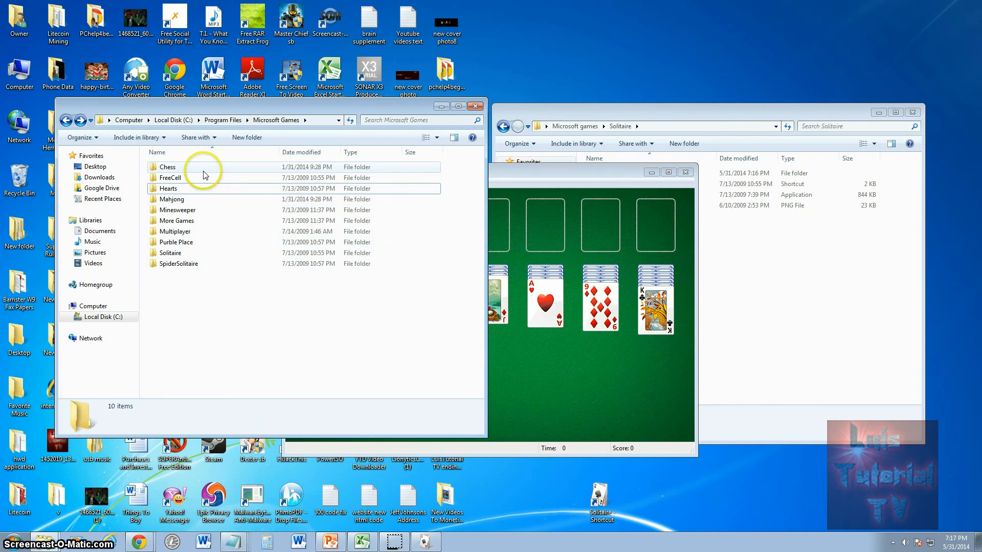
{"action": "mouse_move", "coordinate": [236, 232]}
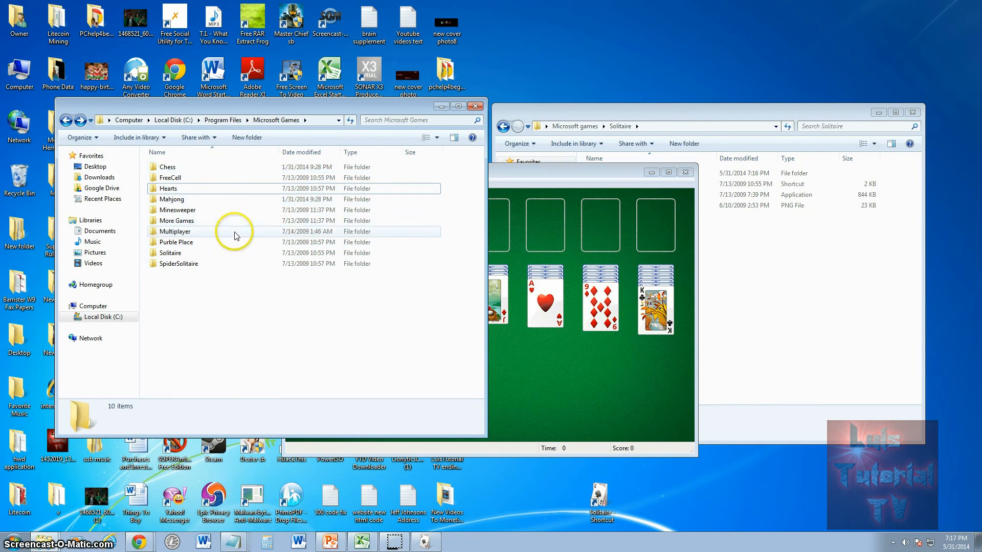
{"action": "mouse_move", "coordinate": [201, 207]}
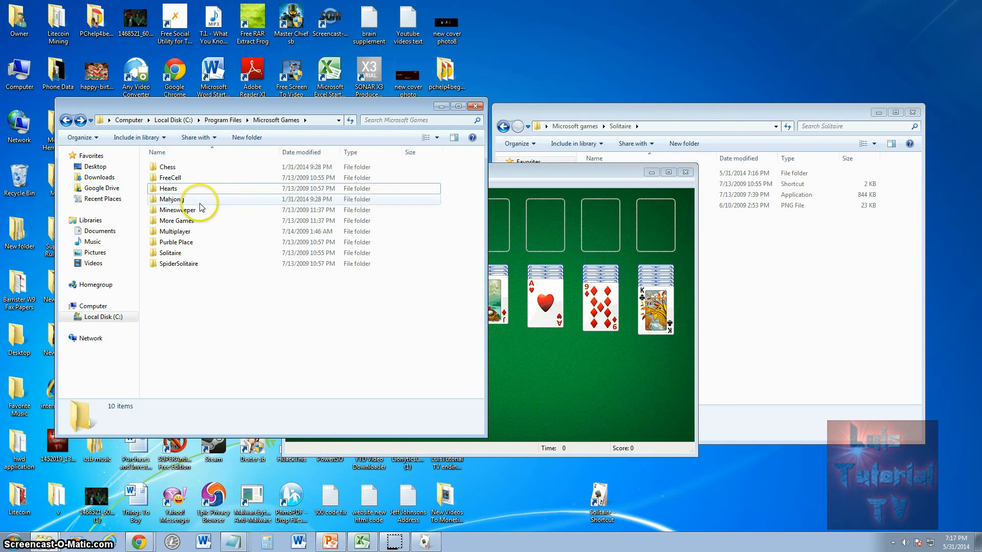